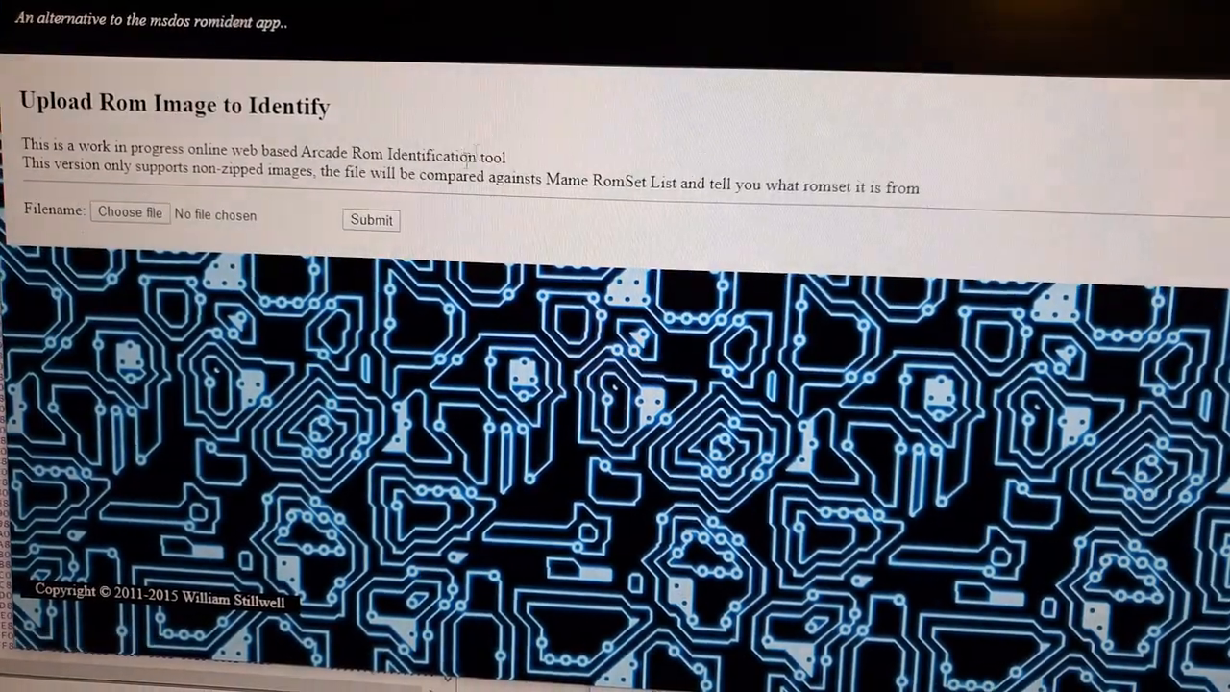
Submit v1v2together.bin, then puzzb_v3.rom, for identification against the MAME romset list
click(129, 211)
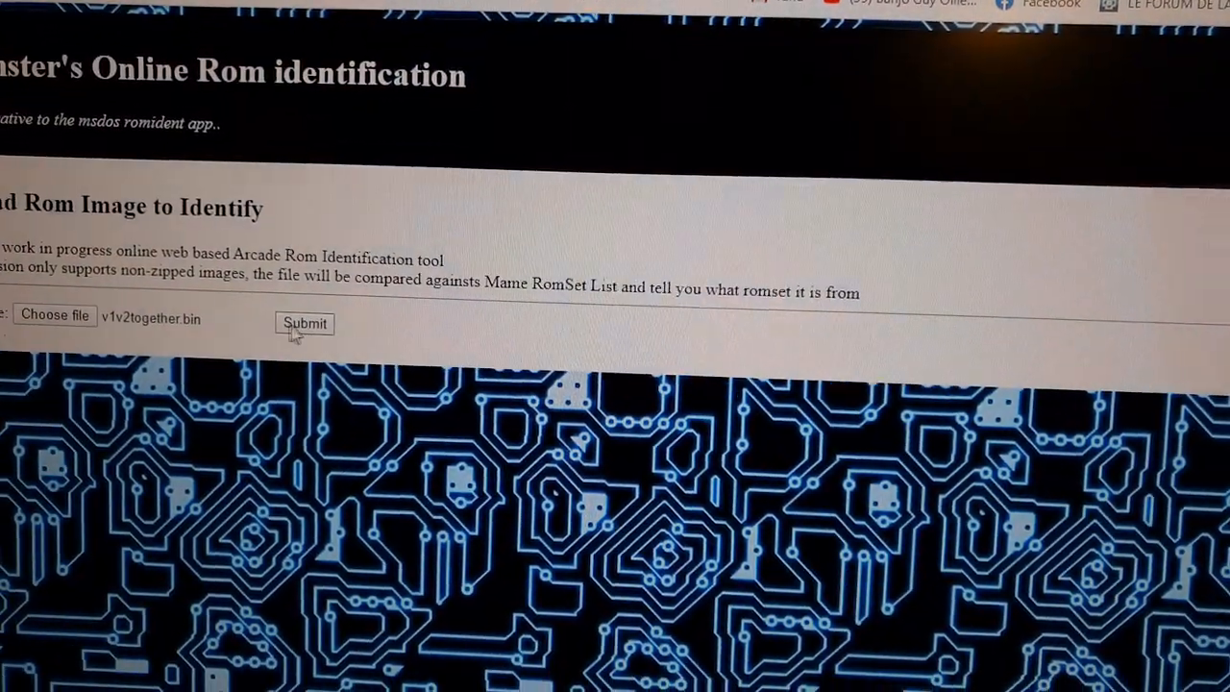
click(304, 323)
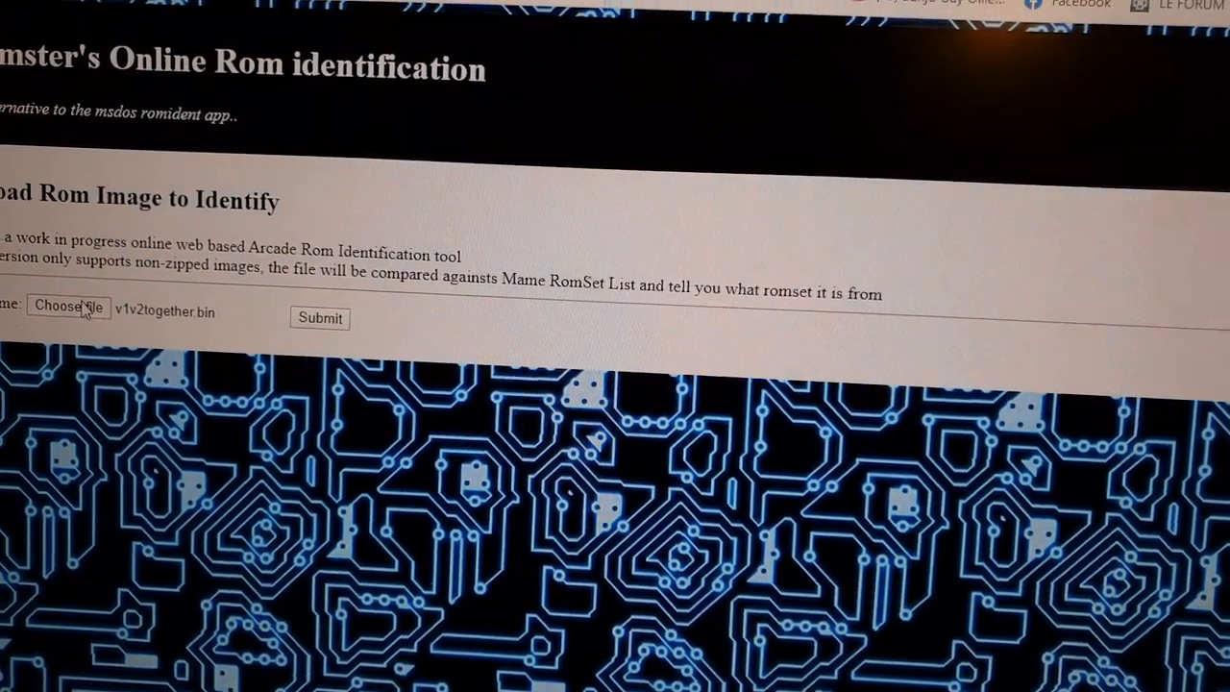
click(67, 308)
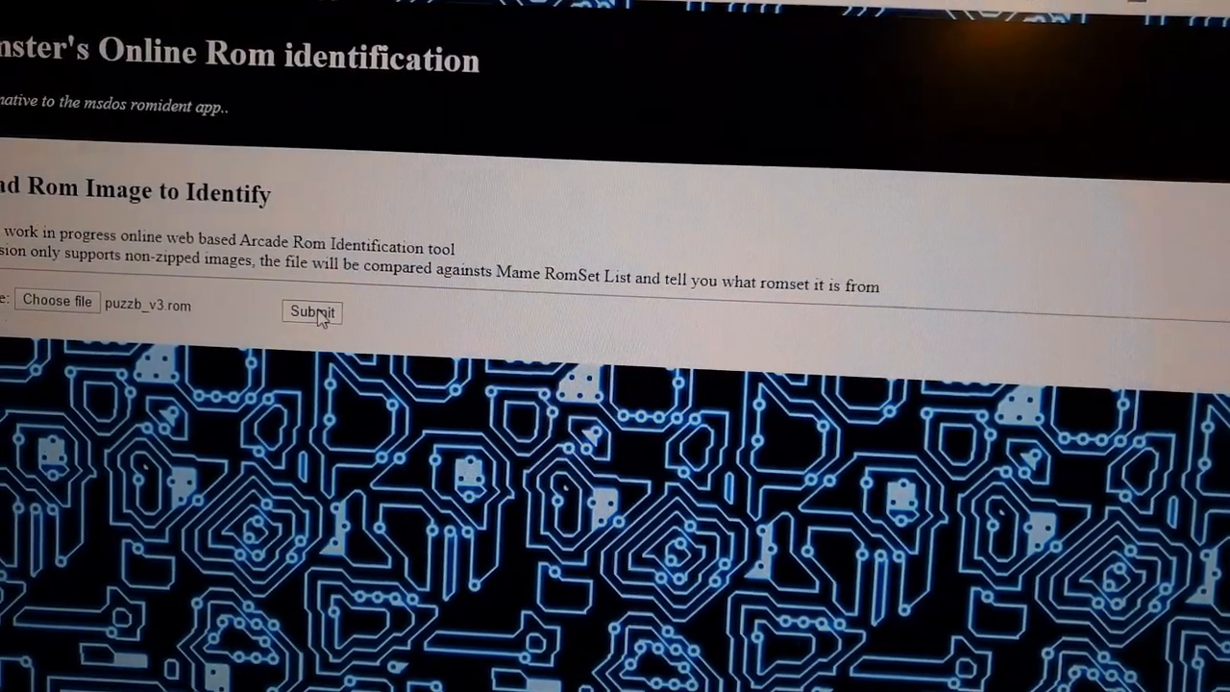
click(311, 311)
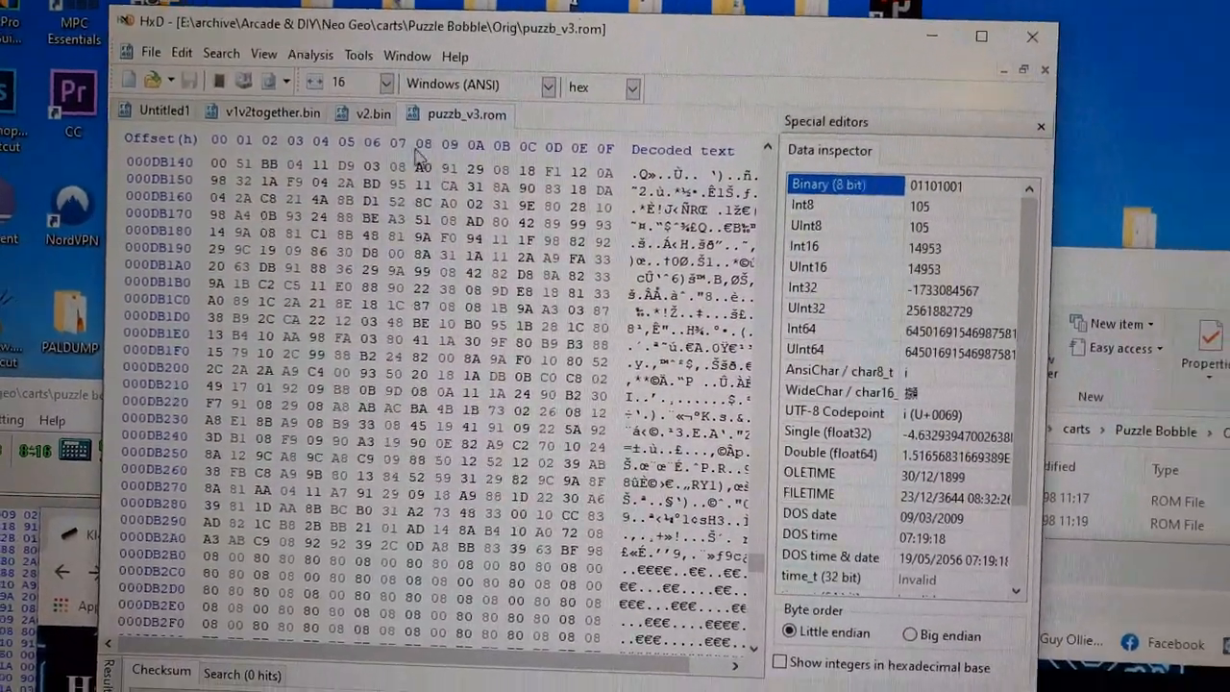
Load v1.bin, V2new and V1new into new HxD tabs via File > Open
click(254, 111)
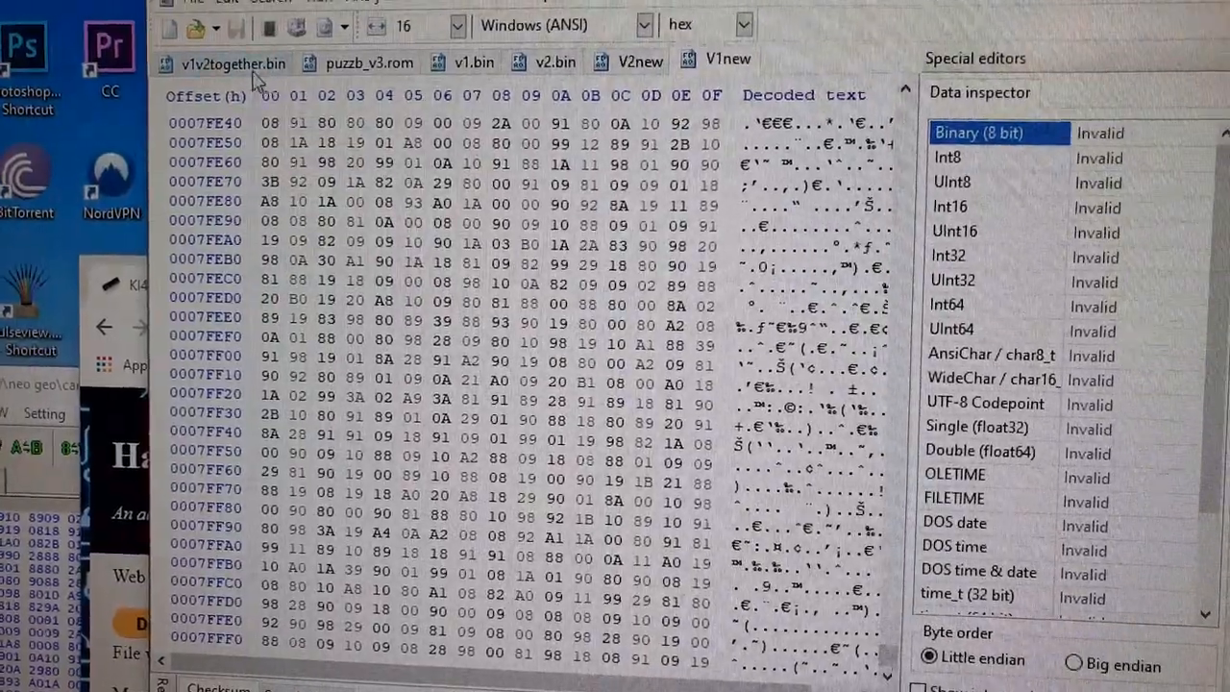
Select all of v2.bin and compute its Checksum-16, giving 0B6C
click(485, 50)
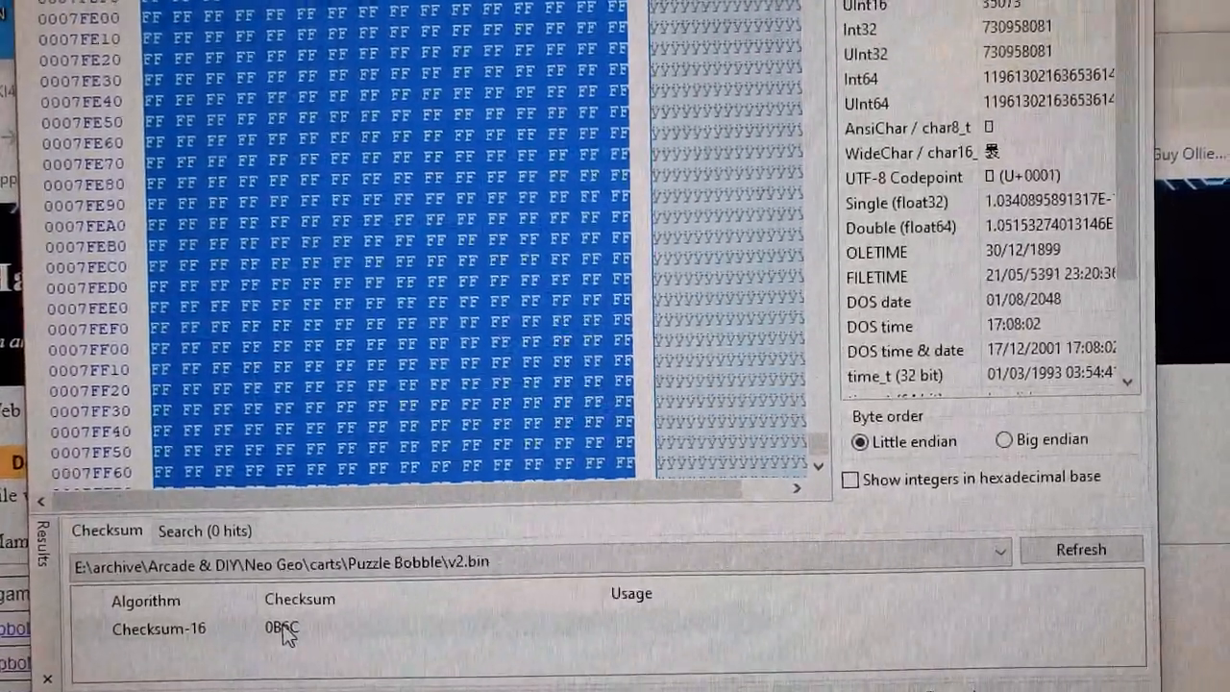
scroll(down, 3)
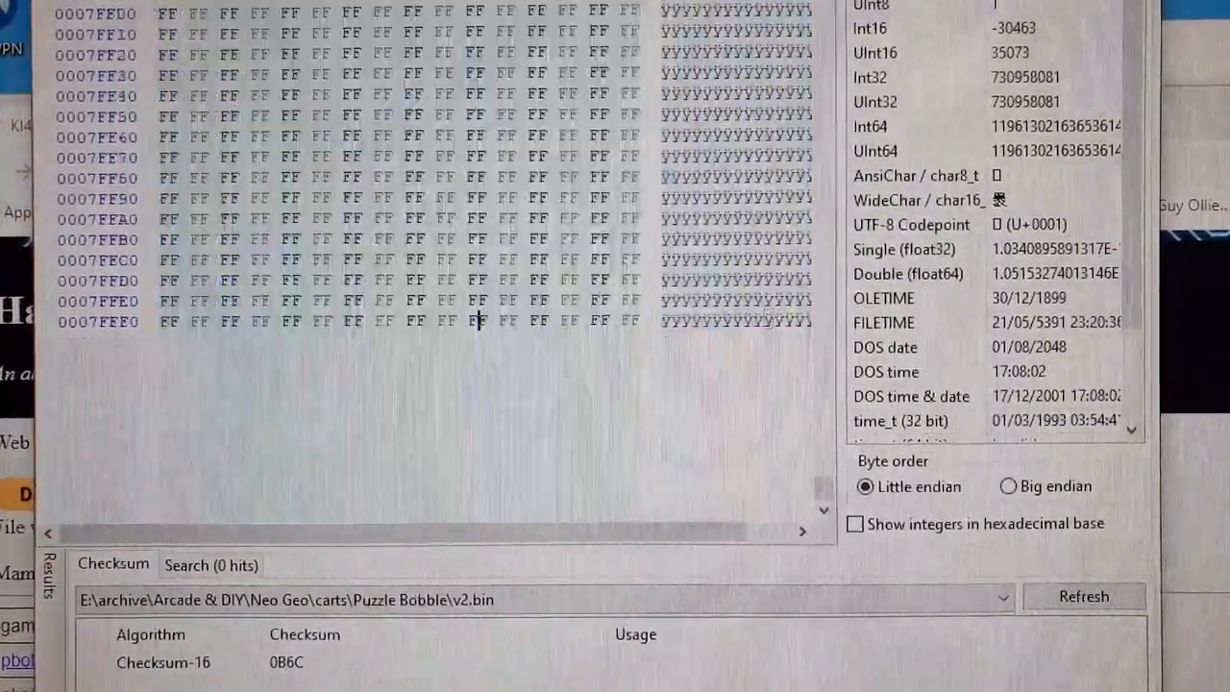